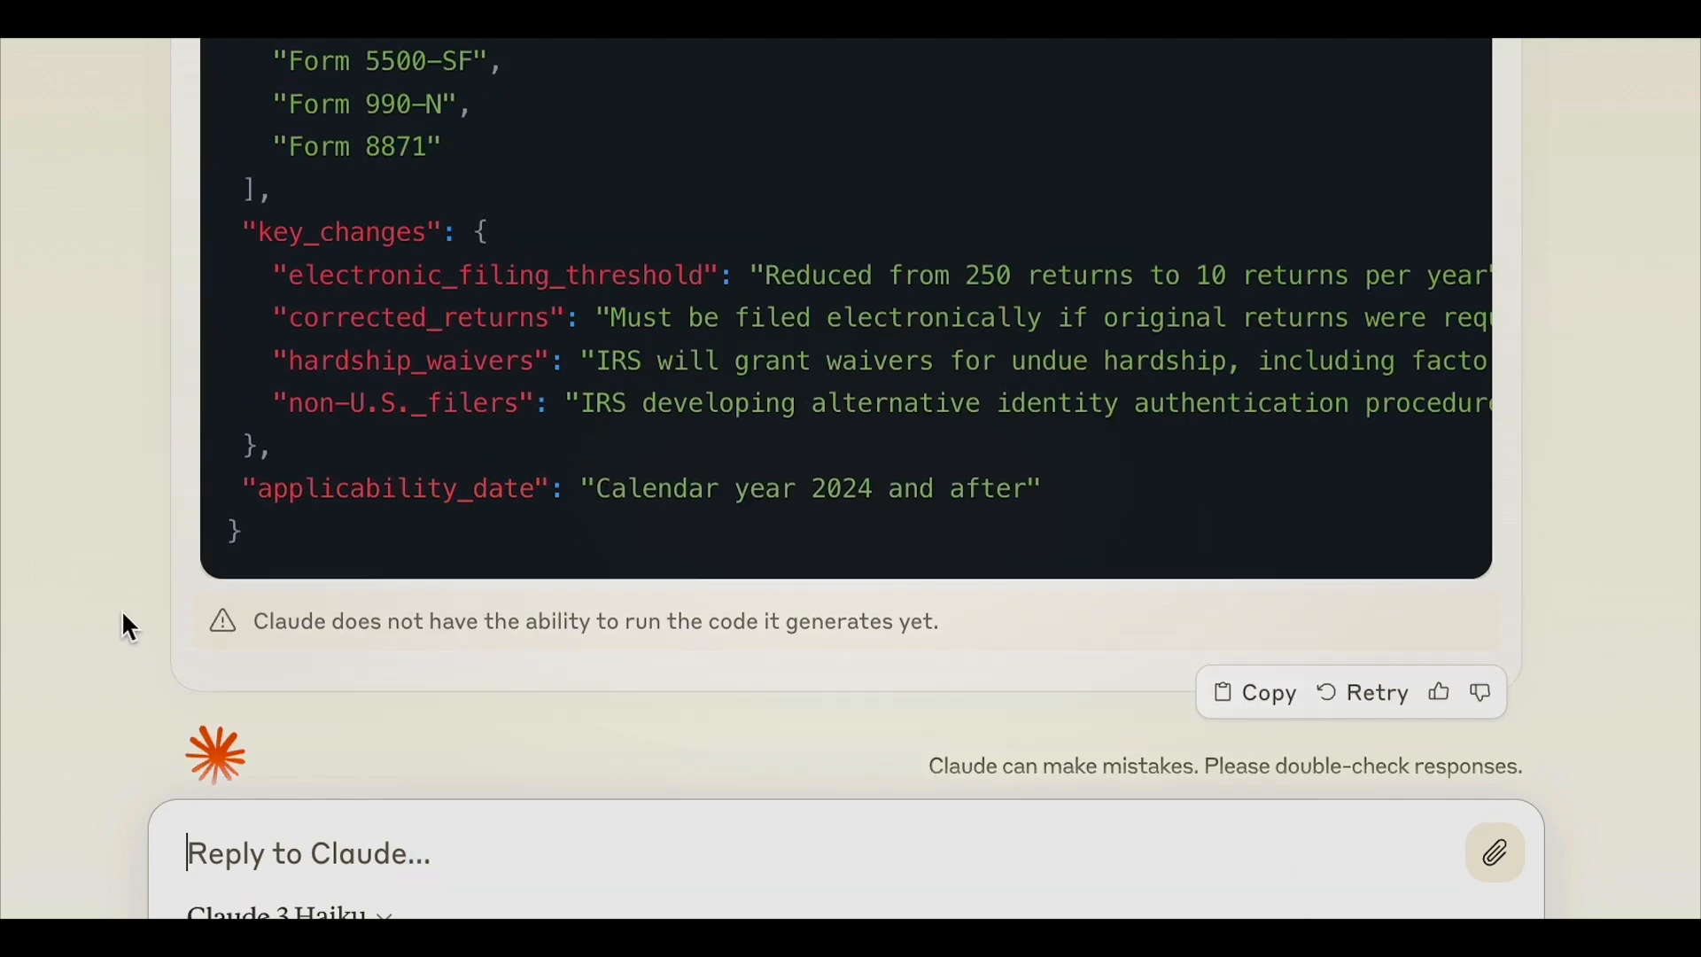
pyautogui.scroll(3)
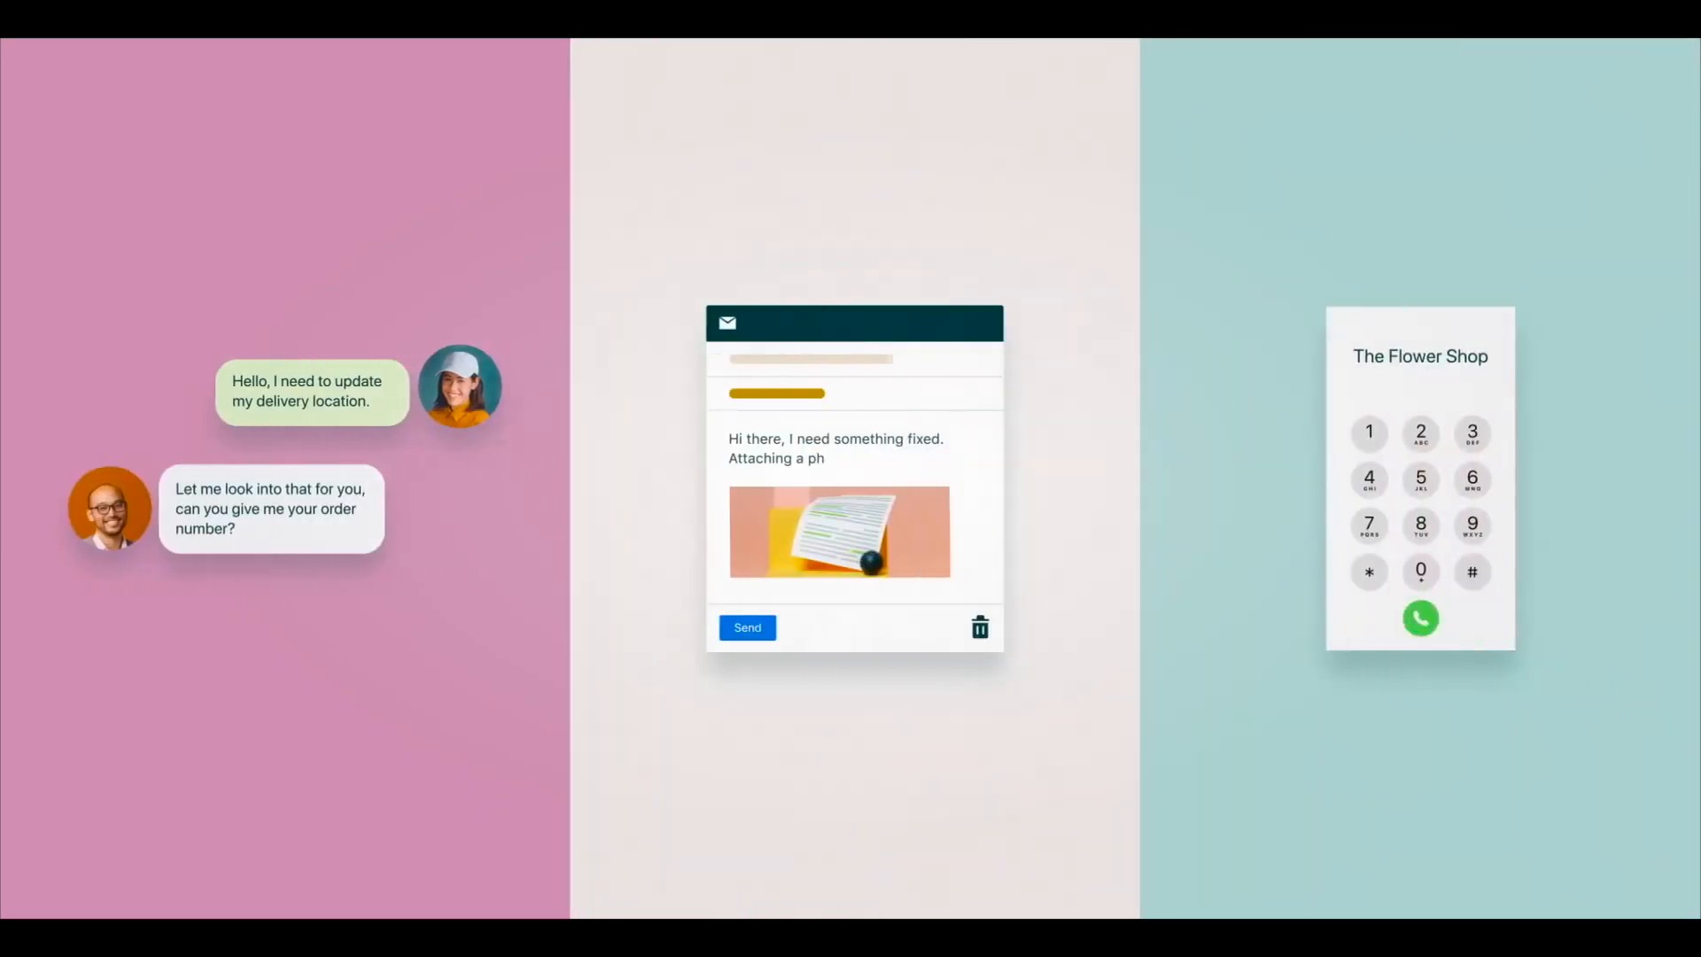
pyautogui.click(1419, 616)
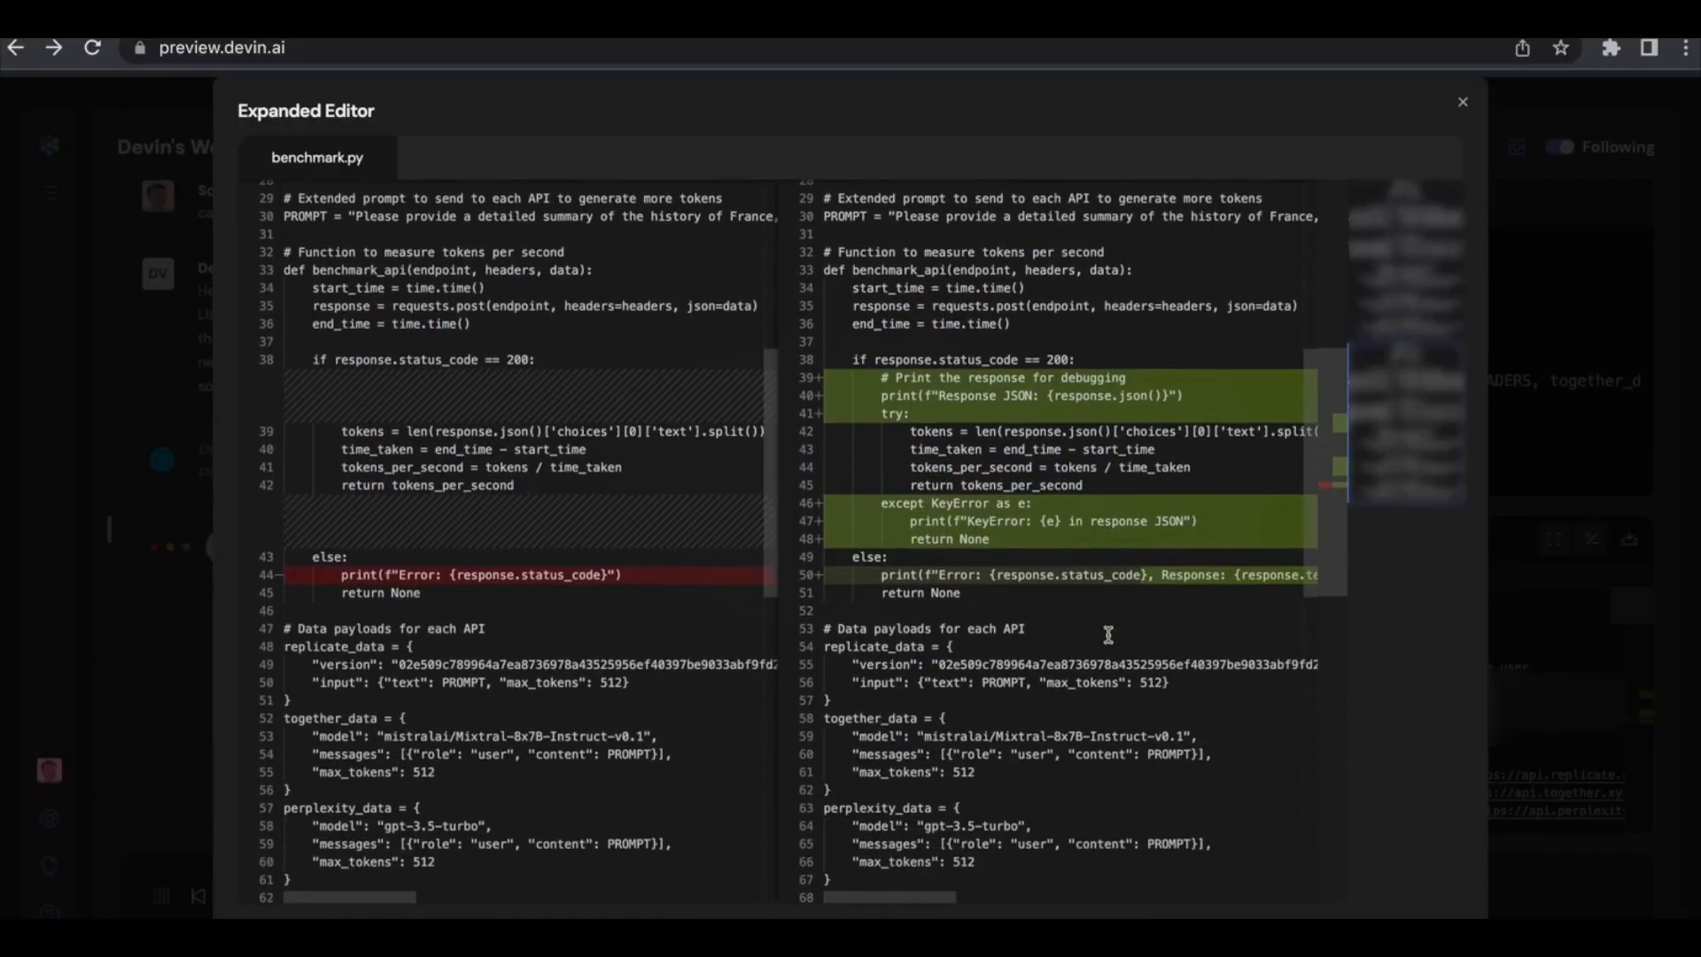
pyautogui.click(1462, 101)
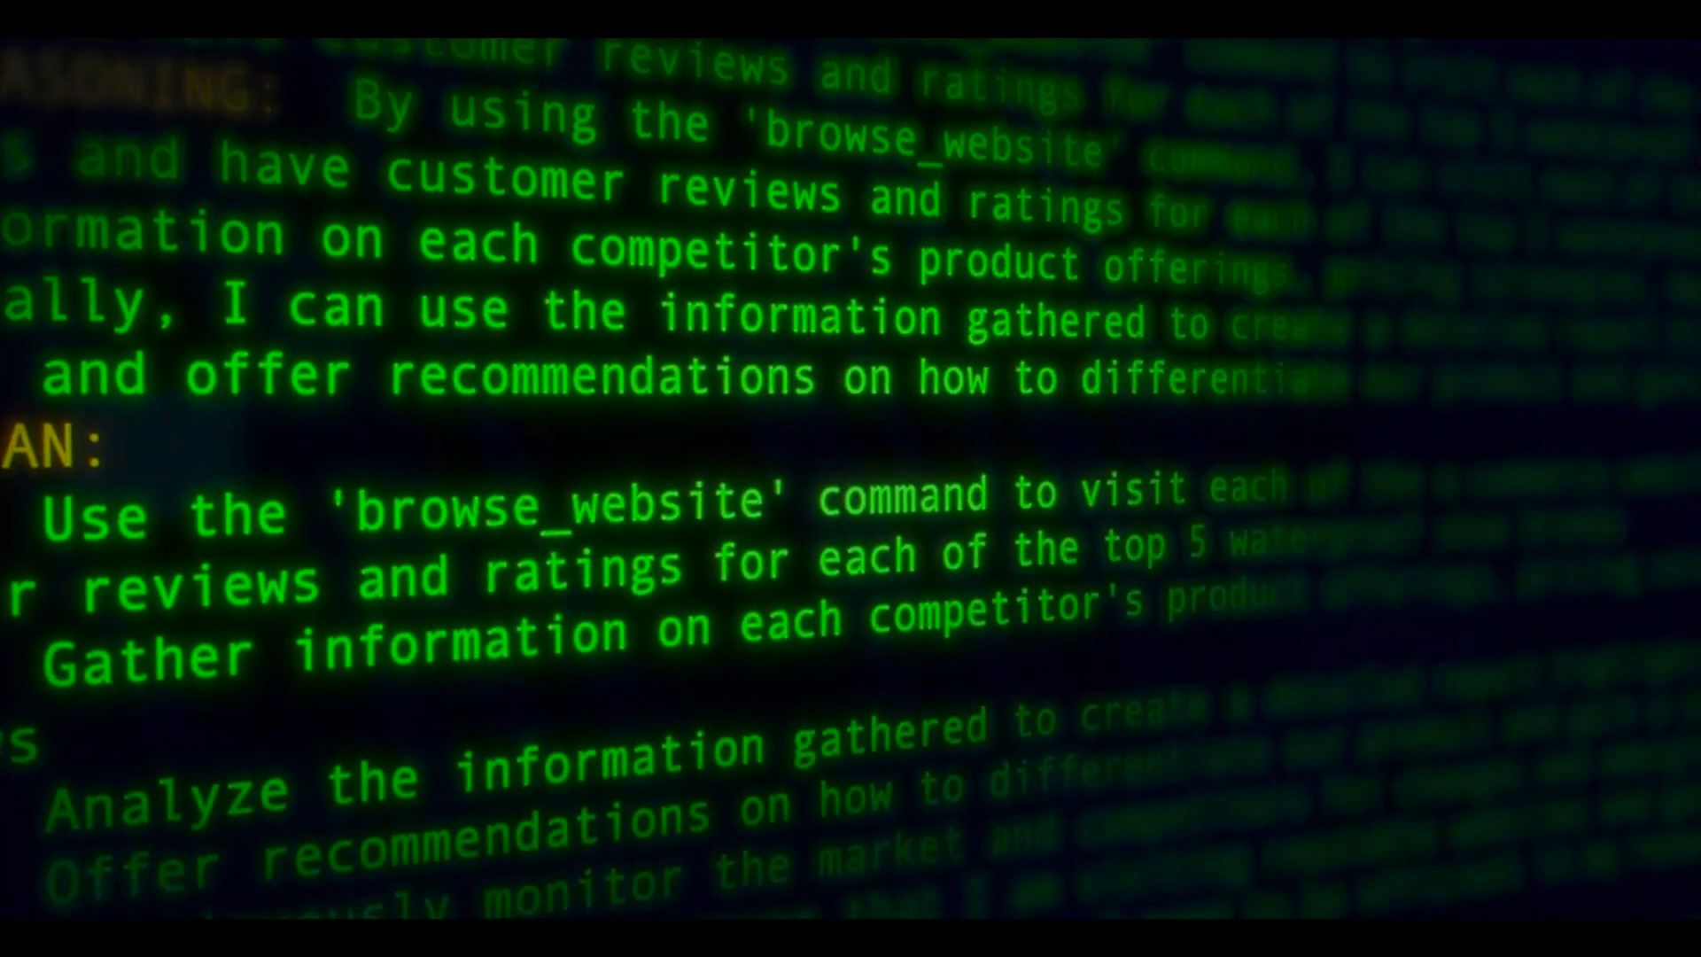
pyautogui.scroll(-3)
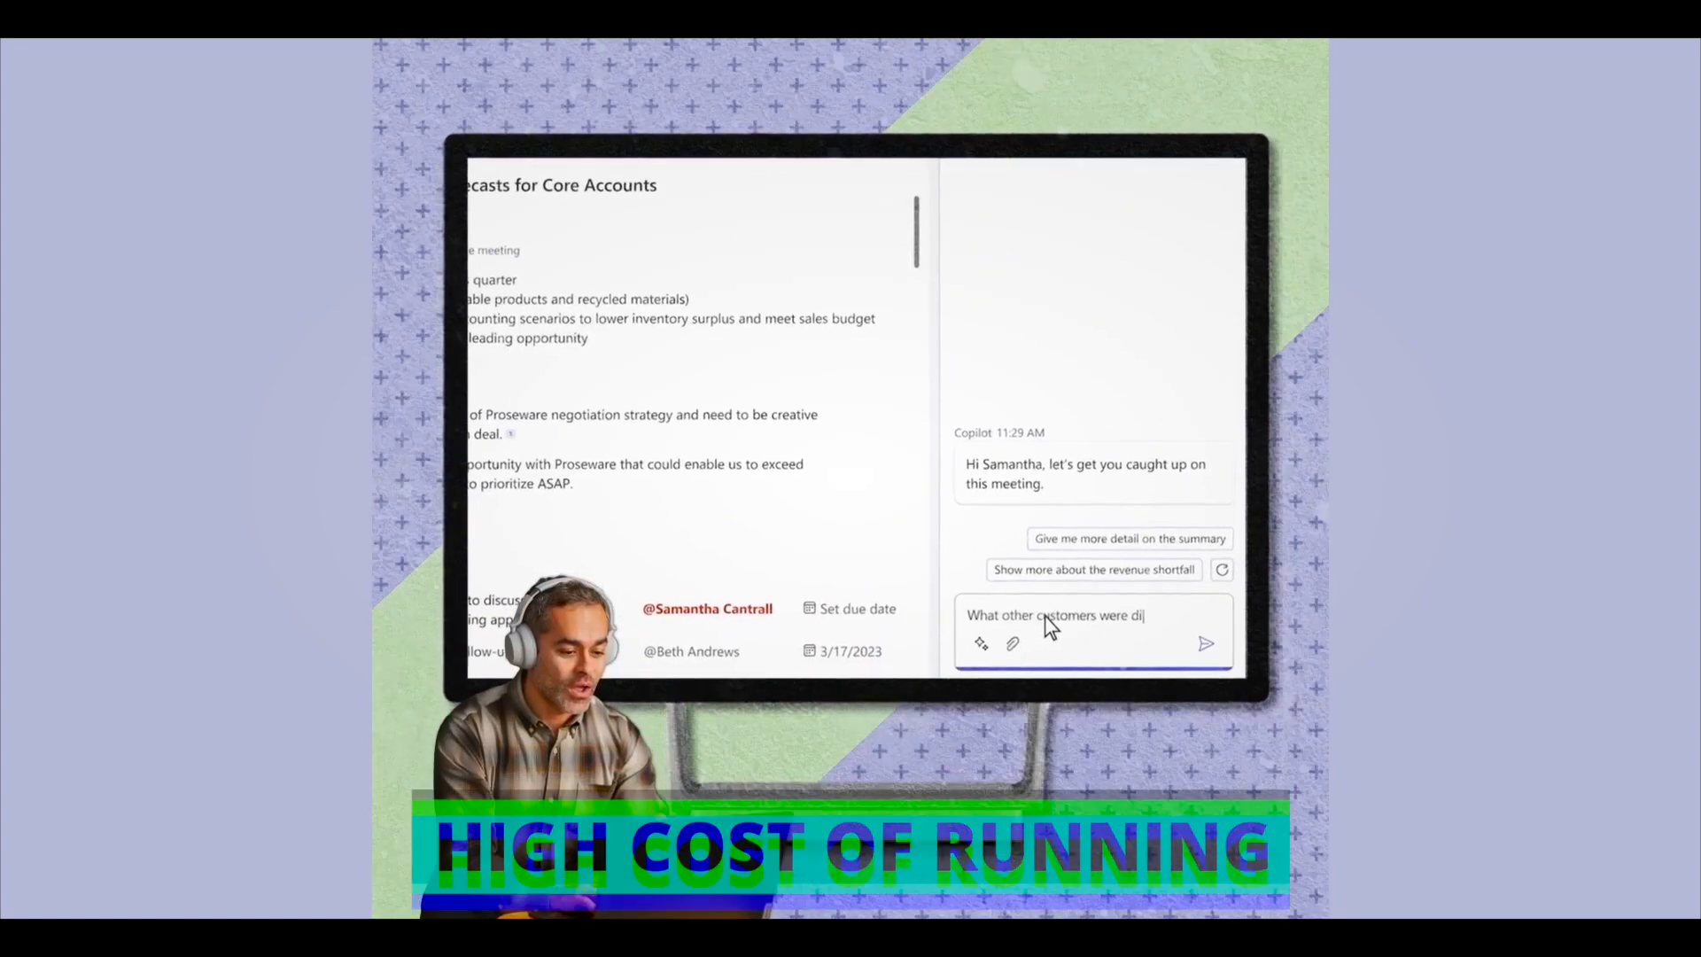
pyautogui.click(1204, 643)
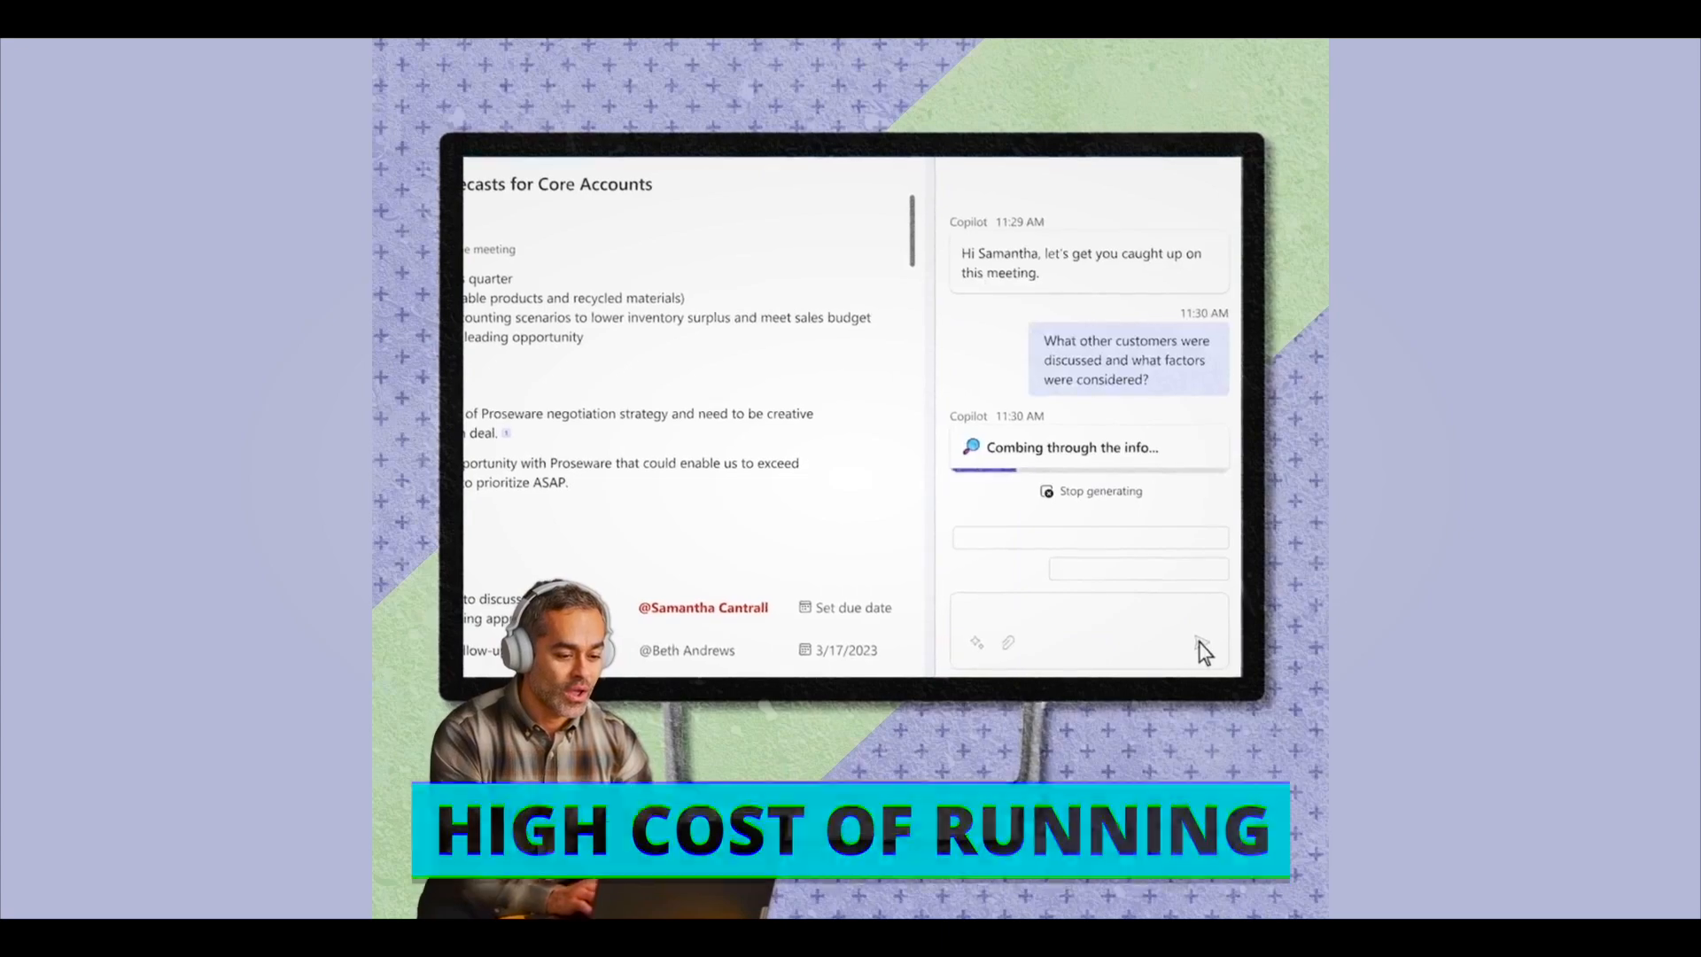